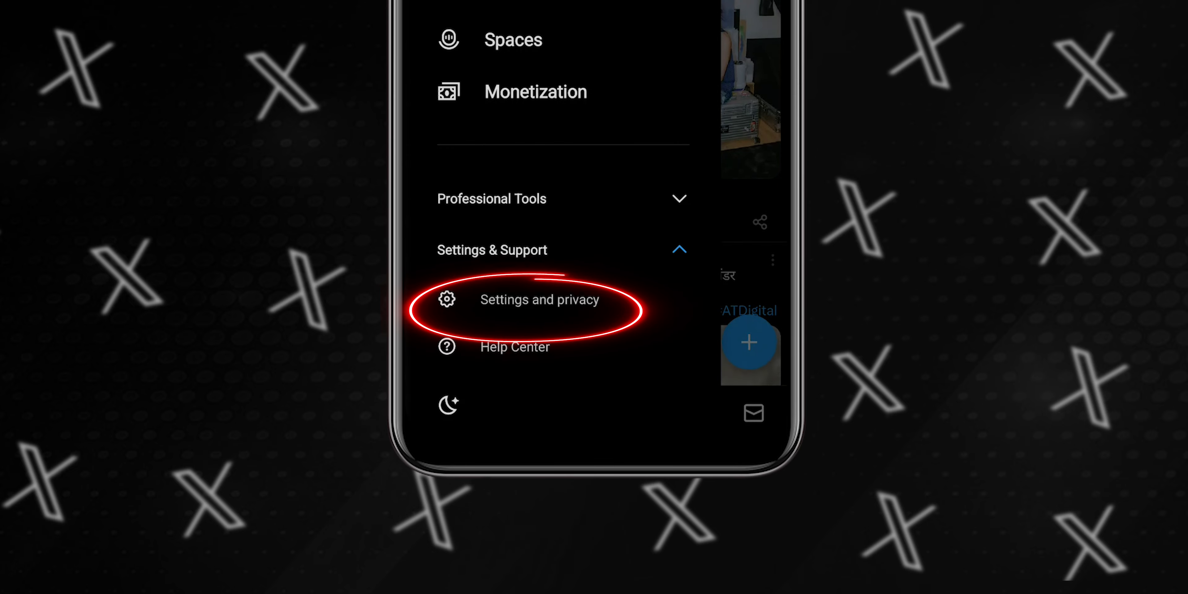
Step: In the Android app, reach Audience and tagging and toggle Protect your posts
{"action": "left_click", "coordinate": [540, 299]}
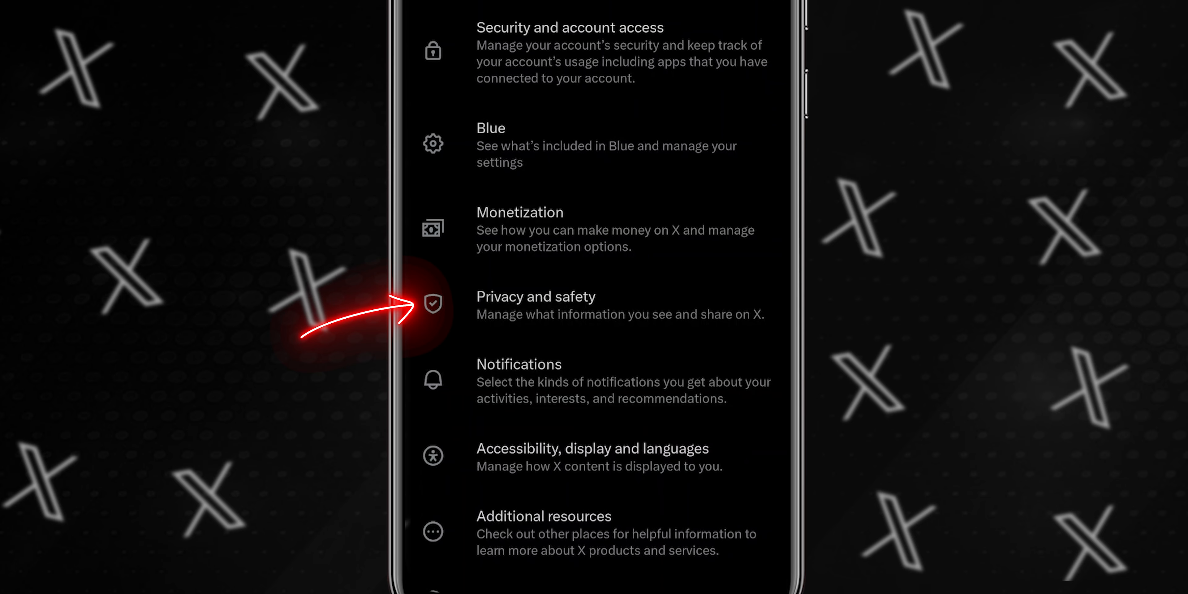
{"action": "left_click", "coordinate": [536, 305]}
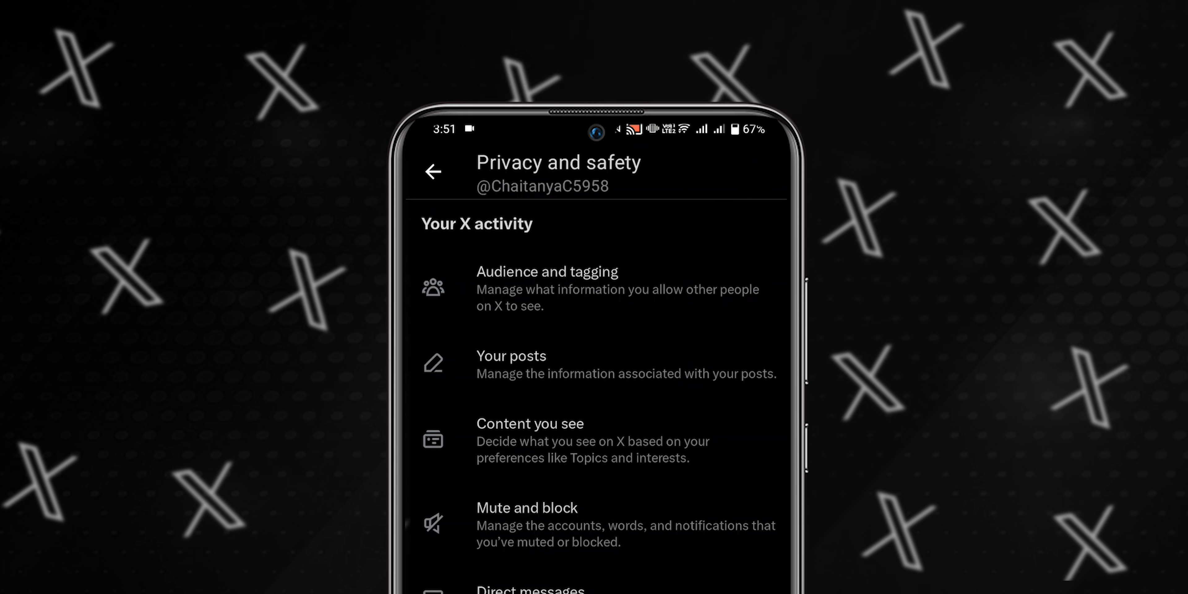
{"action": "left_click", "coordinate": [547, 288]}
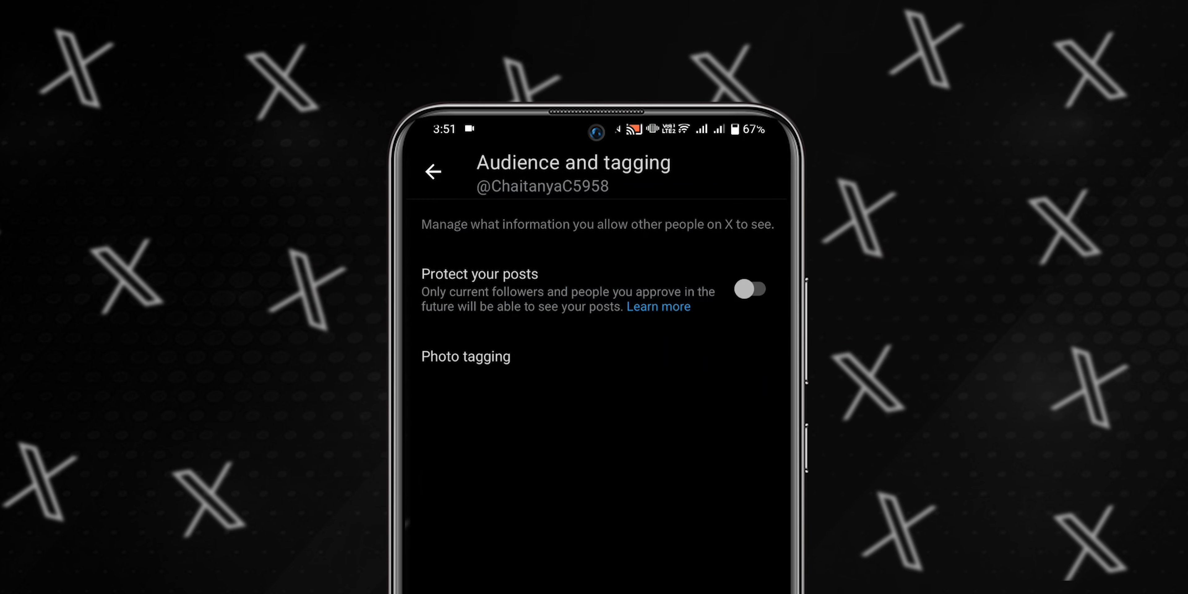
{"action": "left_click", "coordinate": [750, 289]}
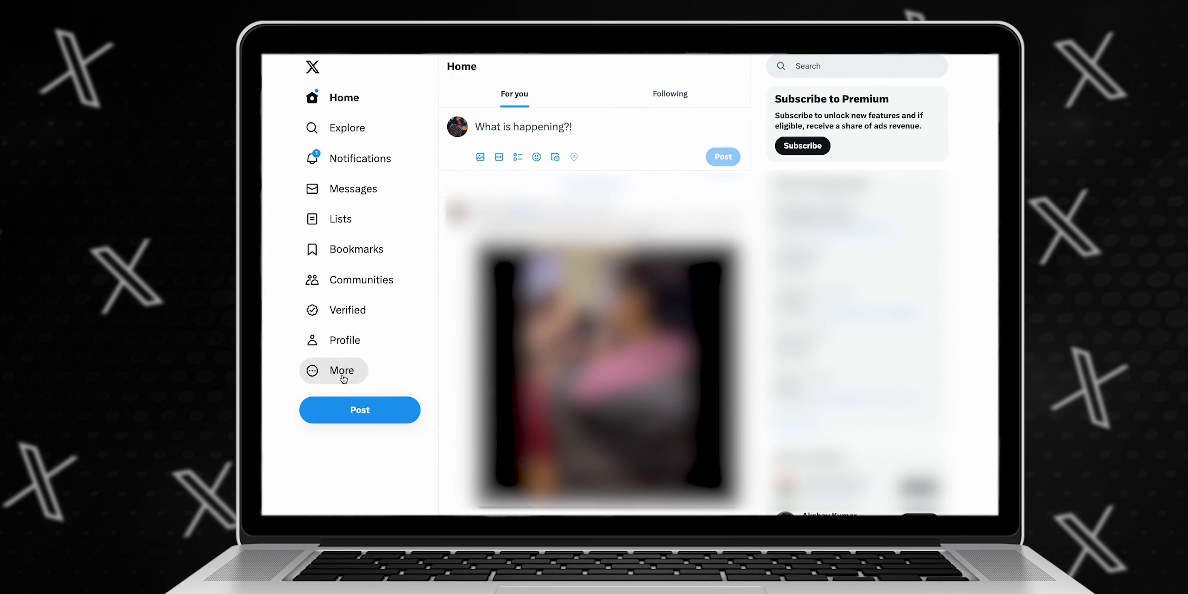
Step: On the web, navigate More > Settings and privacy > Privacy and safety > Audience and tagging
{"action": "left_click", "coordinate": [341, 370]}
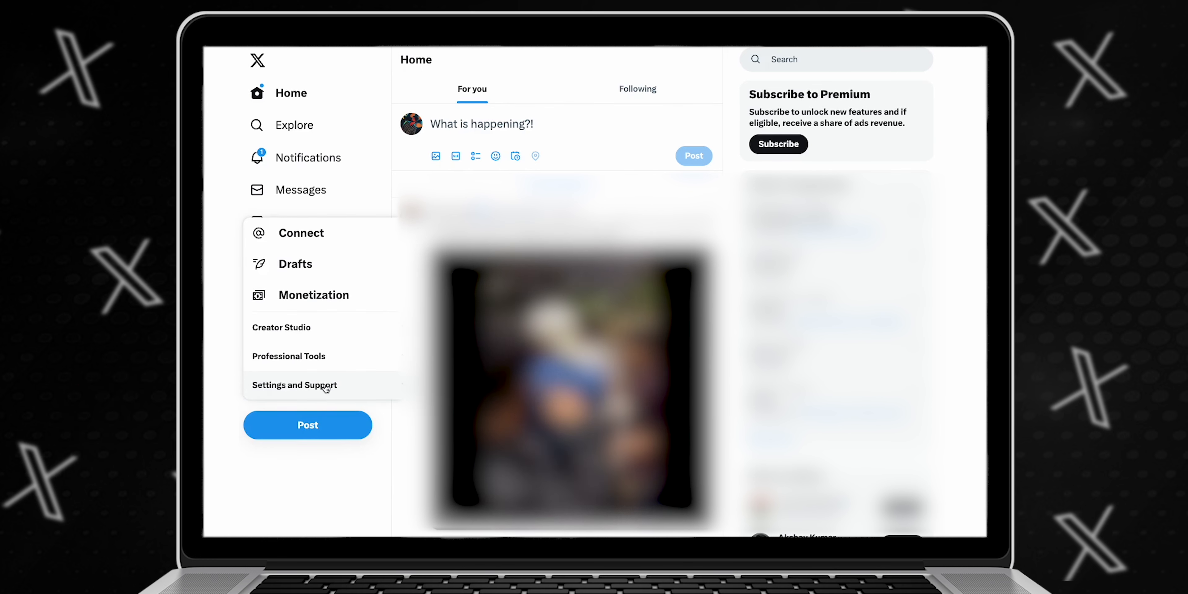
{"action": "left_click", "coordinate": [294, 385]}
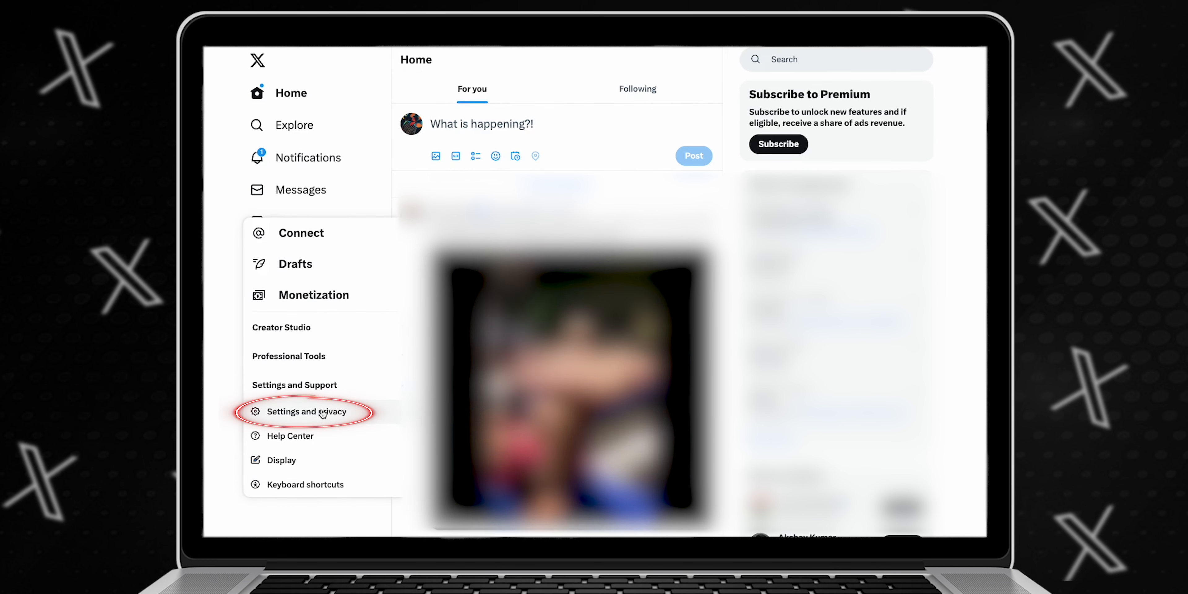
{"action": "left_click", "coordinate": [305, 411]}
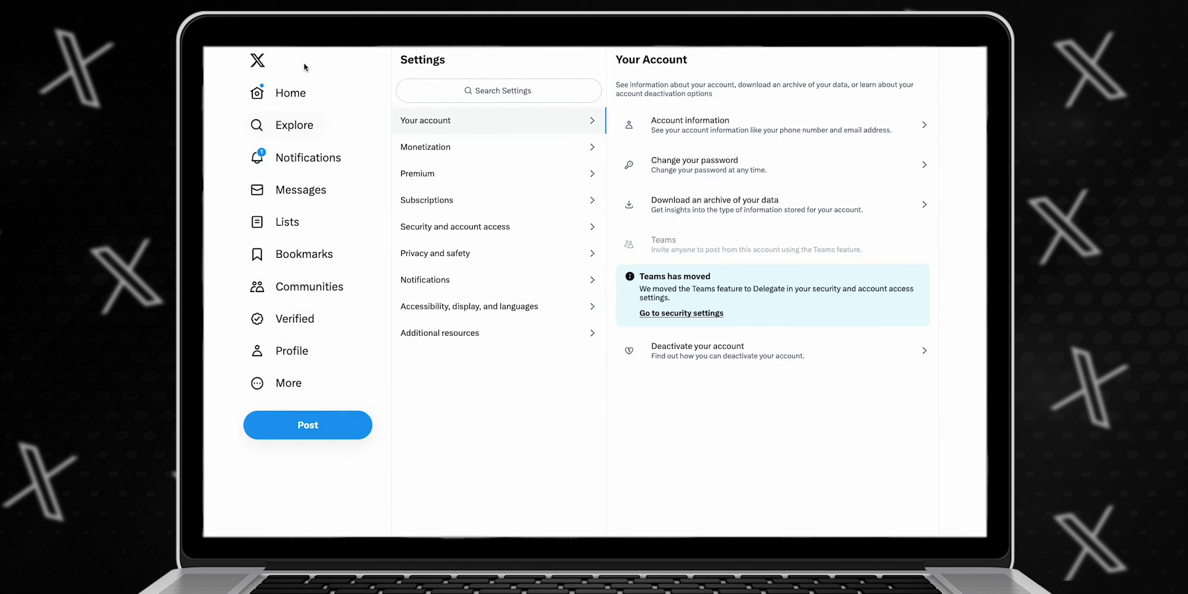
{"action": "left_click", "coordinate": [435, 253]}
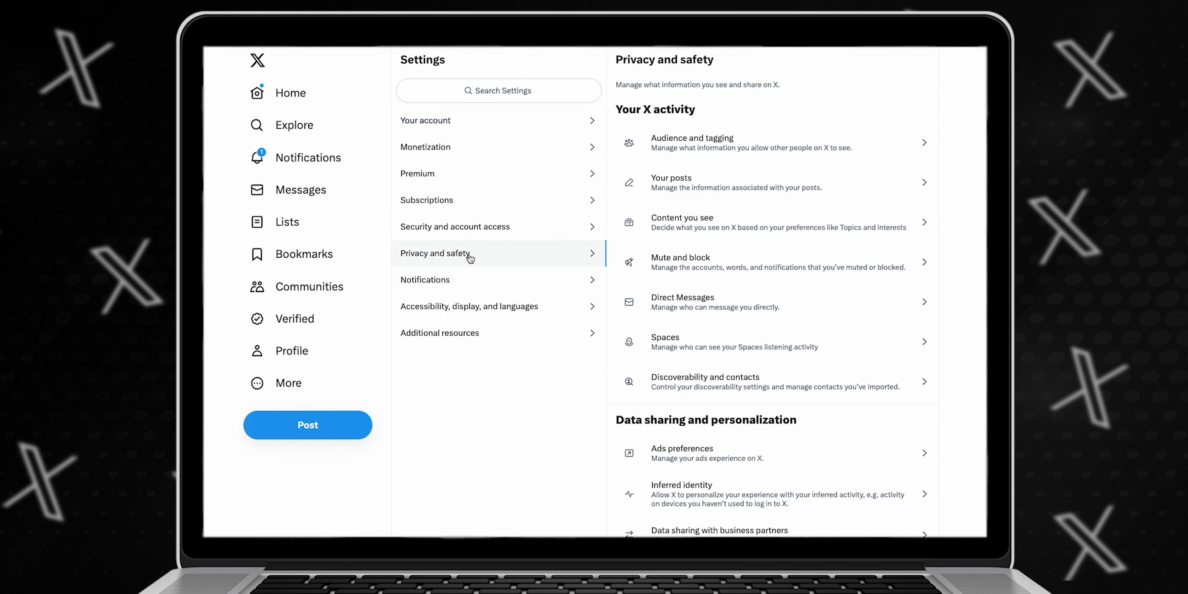
{"action": "left_click", "coordinate": [691, 142]}
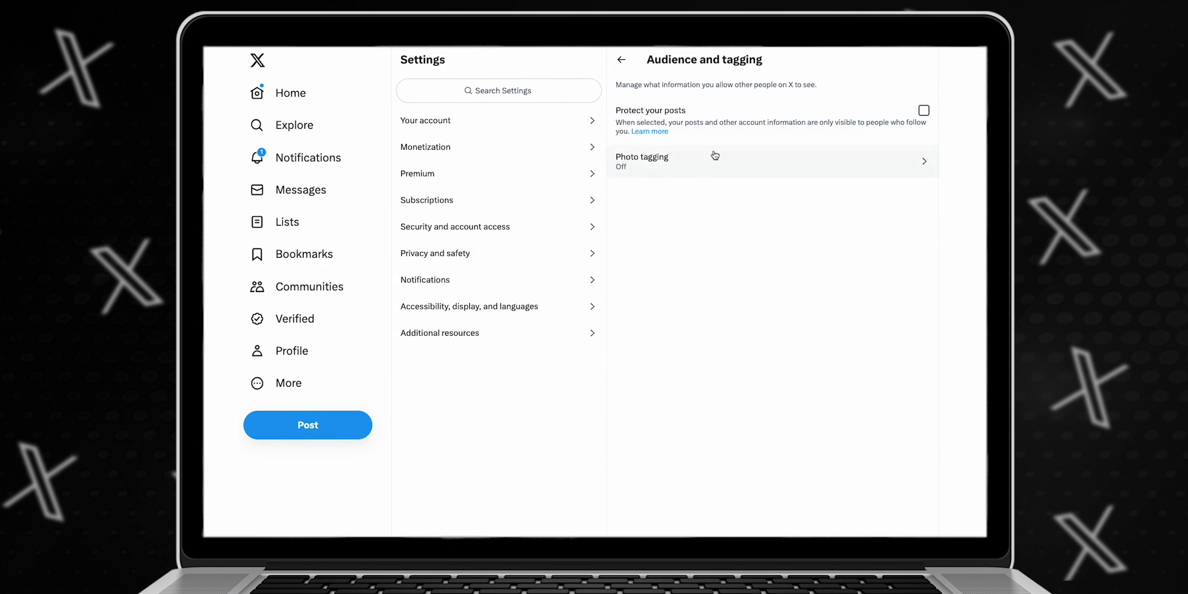
Step: Enable Protect your posts and confirm so only followers can see them
{"action": "left_click", "coordinate": [922, 110]}
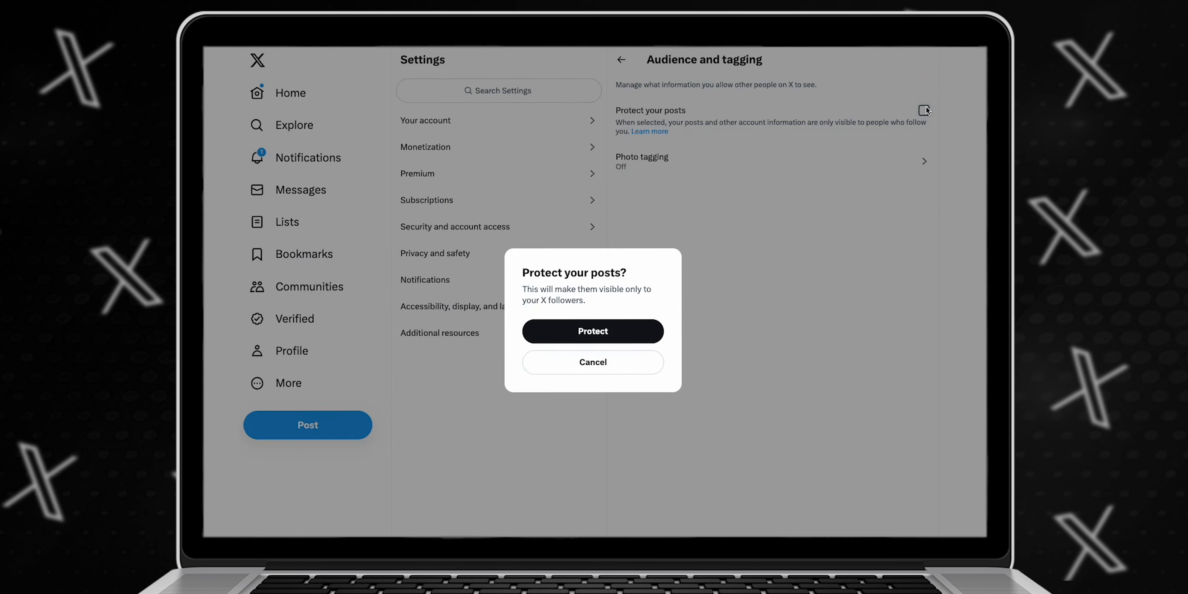
{"action": "left_click", "coordinate": [593, 331]}
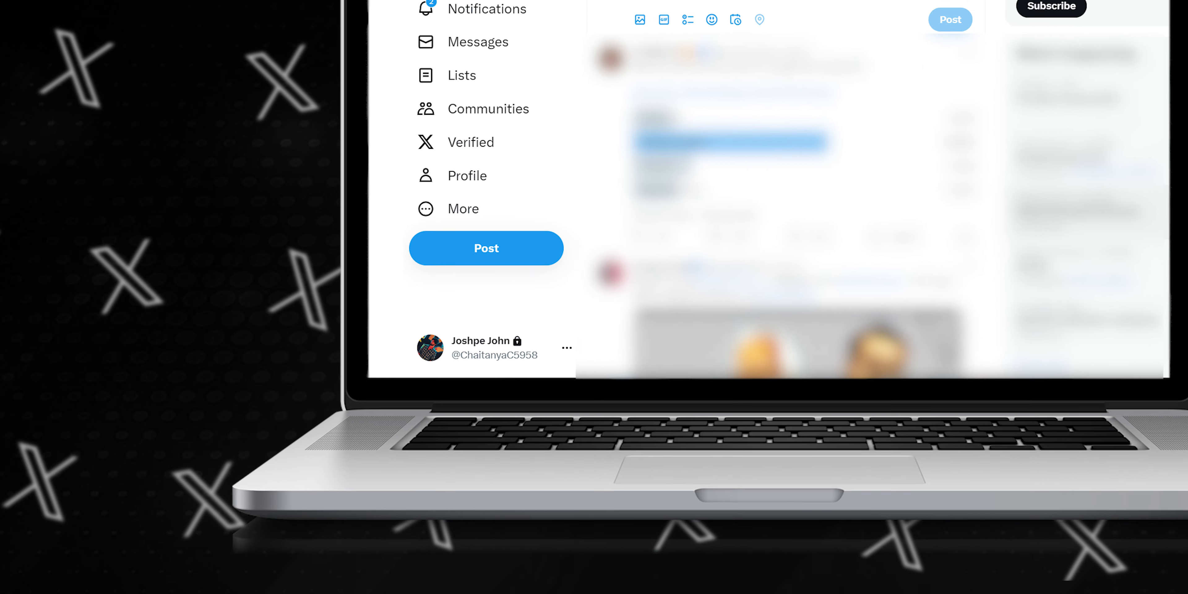